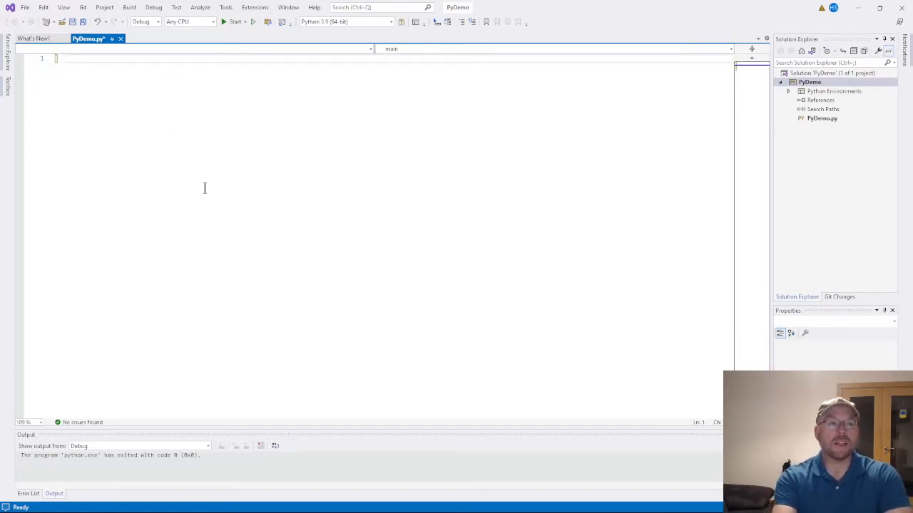
Write 'import tkinter' and declare 'def main():' in PyDemo.py
{"action": "type", "text": "import"}
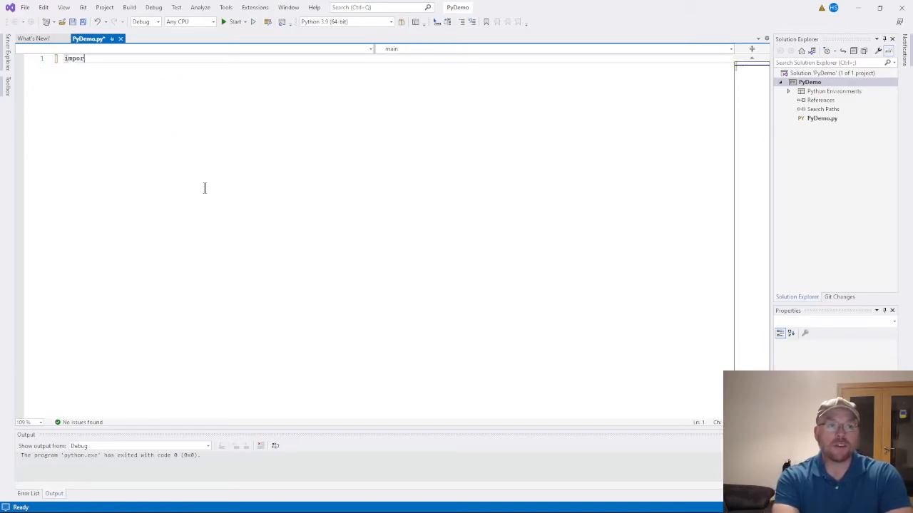
{"action": "type", "text": "inter"}
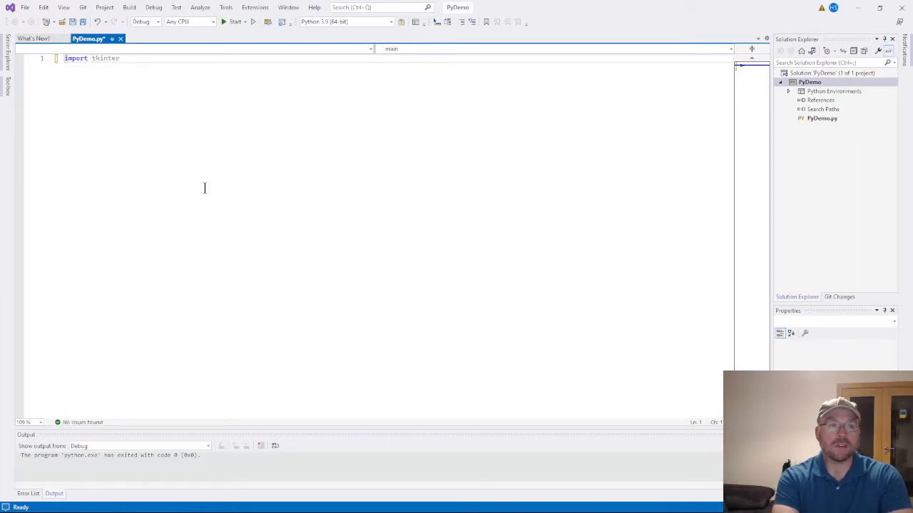
{"action": "key", "text": "Enter"}
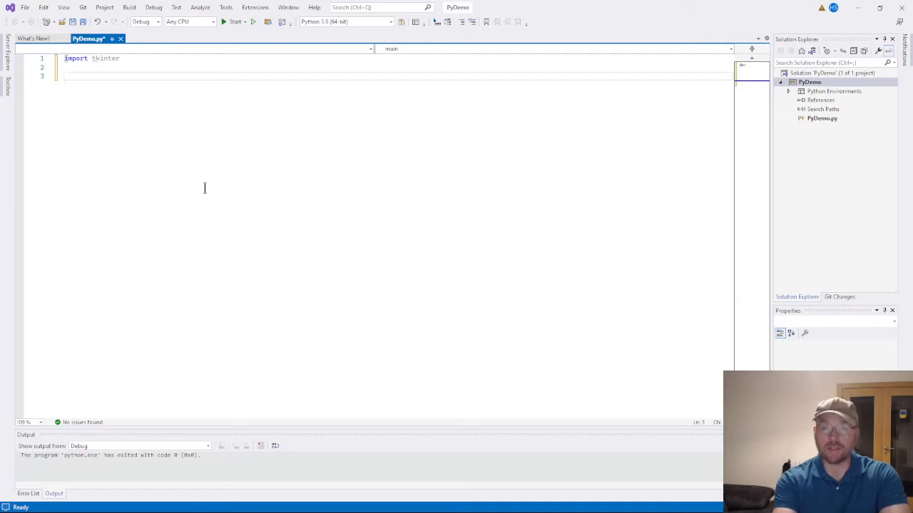
{"action": "type", "text": "def"}
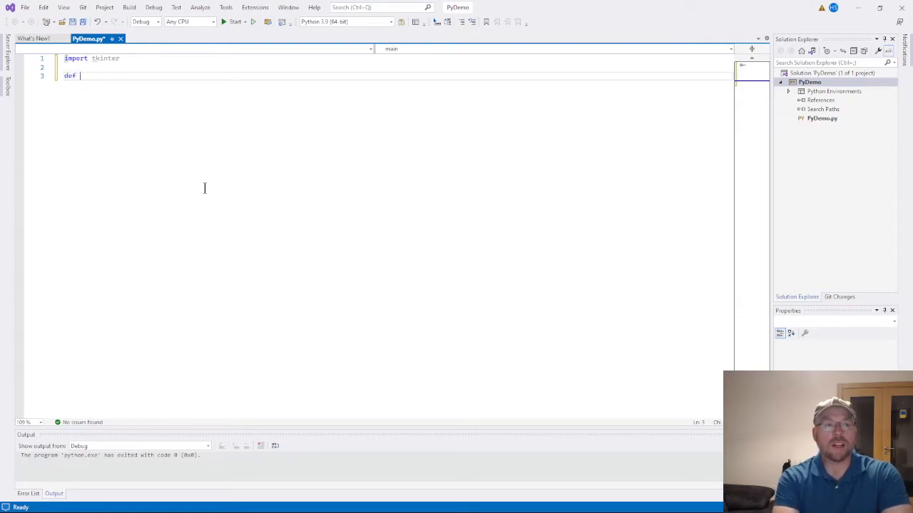
{"action": "type", "text": "main():"}
{"action": "type", "text": "if __name__"}
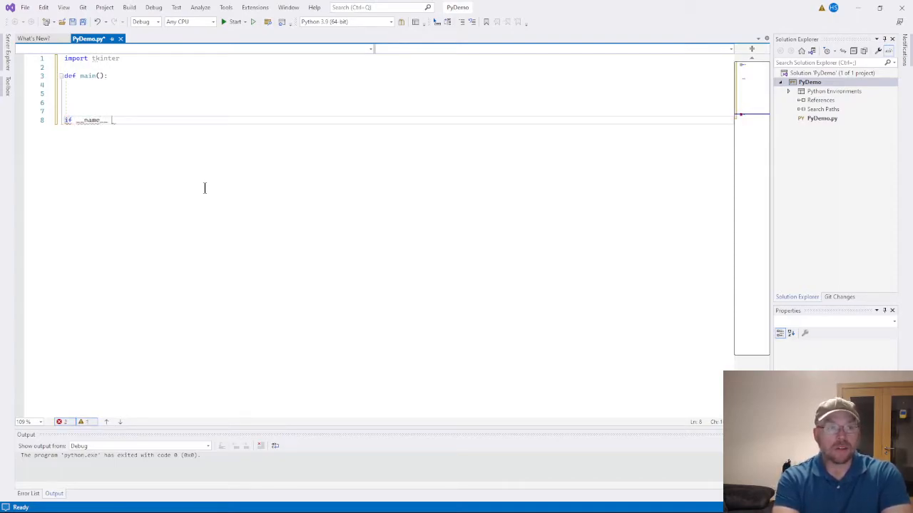
Finish the guard 'if __name__ == "__main__":' so main runs when executed directly
{"action": "type", "text": "== \"_"}
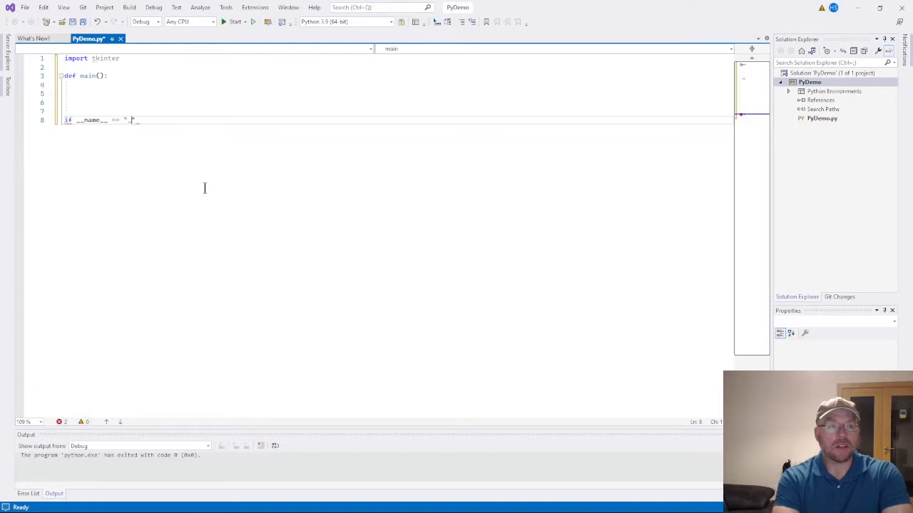
{"action": "type", "text": "__main__\":"}
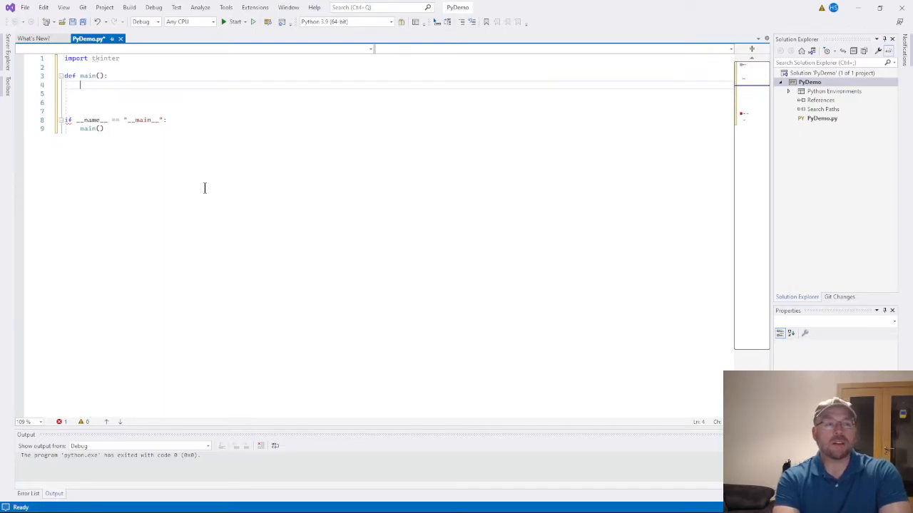
Inside main, create 'main_window = tkinter.Tk()'
{"action": "type", "text": "main"}
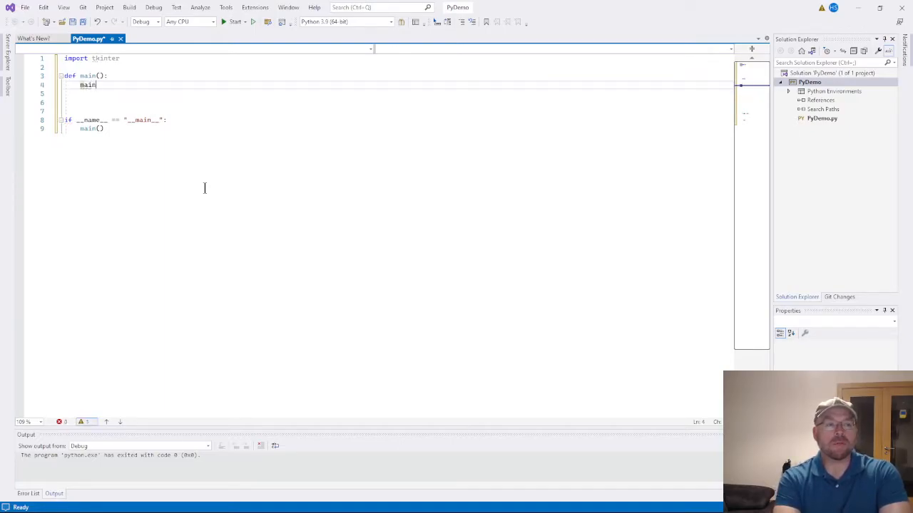
{"action": "type", "text": "_window ="}
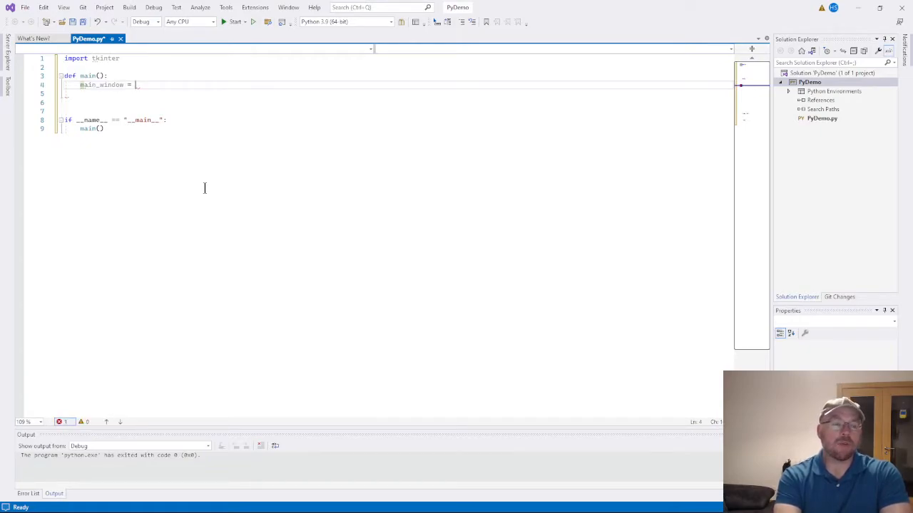
{"action": "type", "text": "t"}
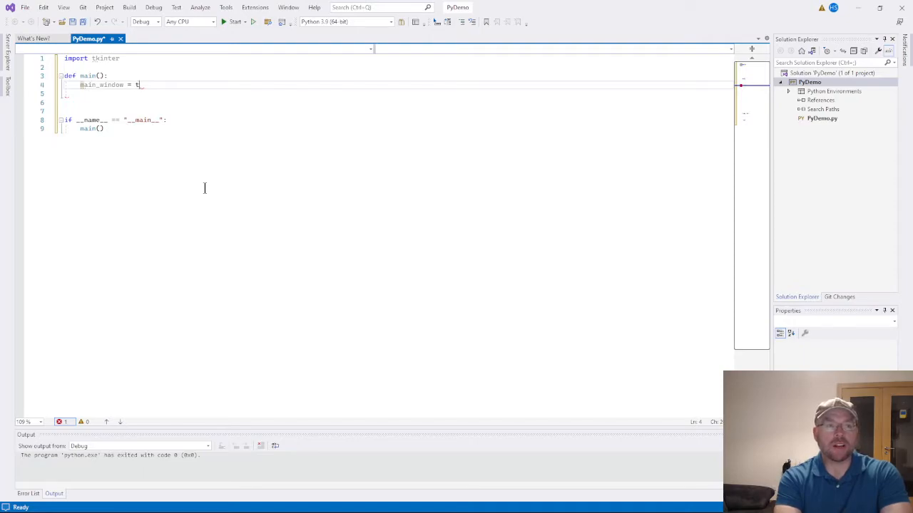
{"action": "type", "text": "kinter"}
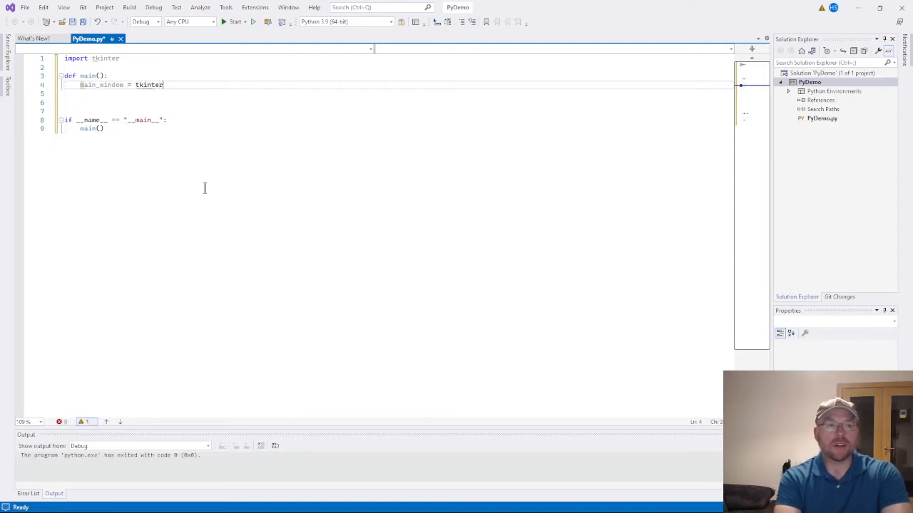
{"action": "type", "text": ".tk"}
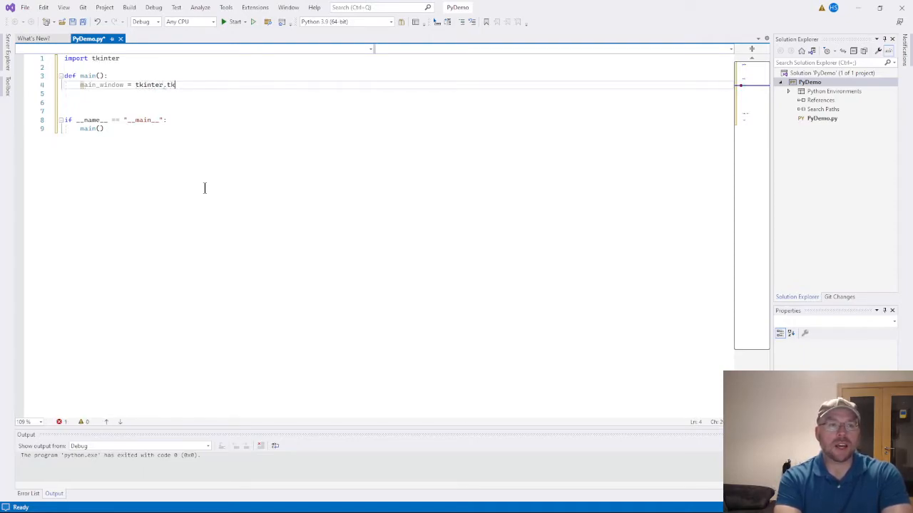
{"action": "type", "text": "Tk()"}
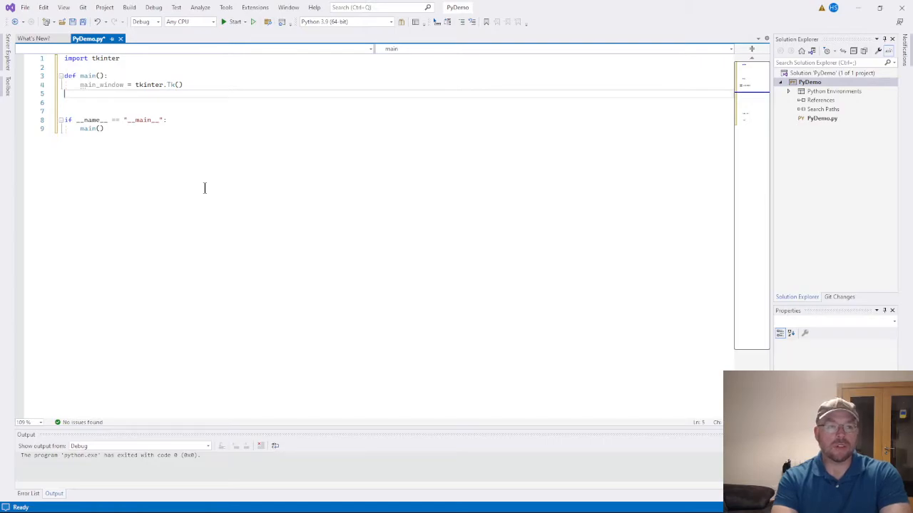
{"action": "key", "text": "Enter"}
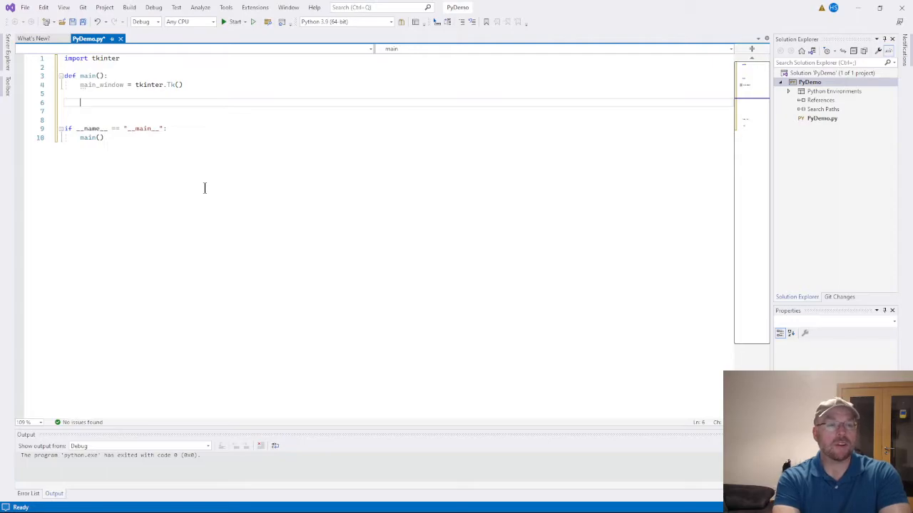
Add 'main_window.mainloop()' to keep the window running
{"action": "type", "text": "main"}
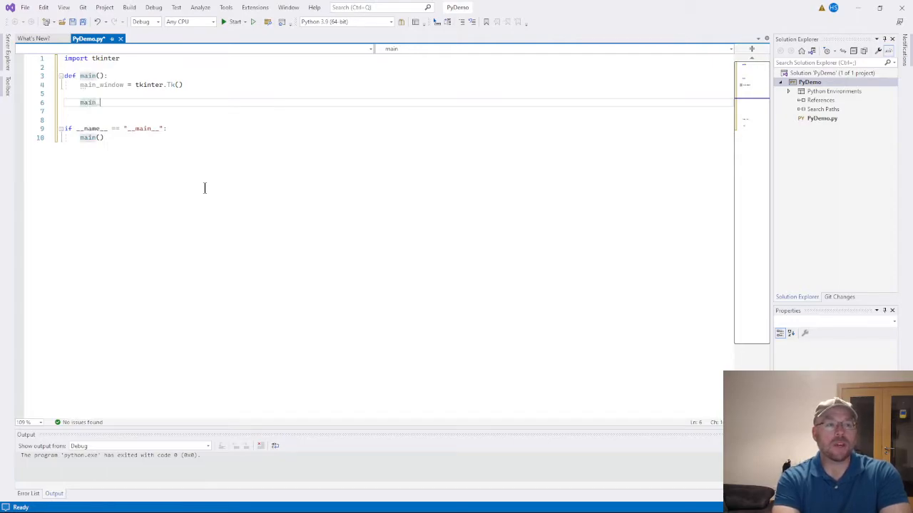
{"action": "type", "text": "_window"}
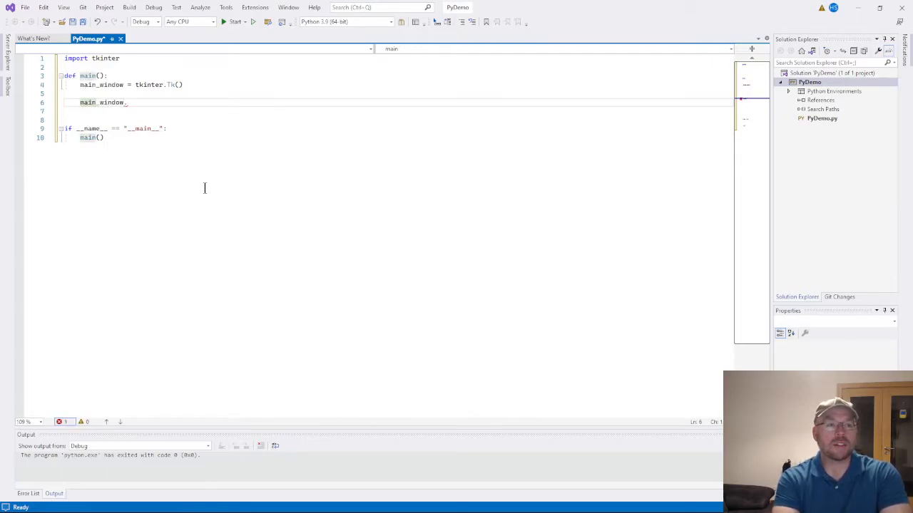
{"action": "type", "text": ".mainloop"}
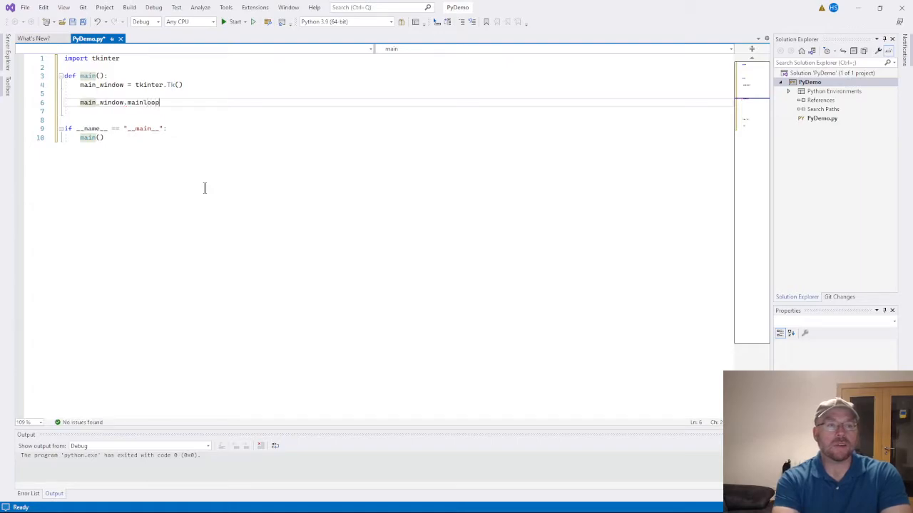
{"action": "type", "text": "()"}
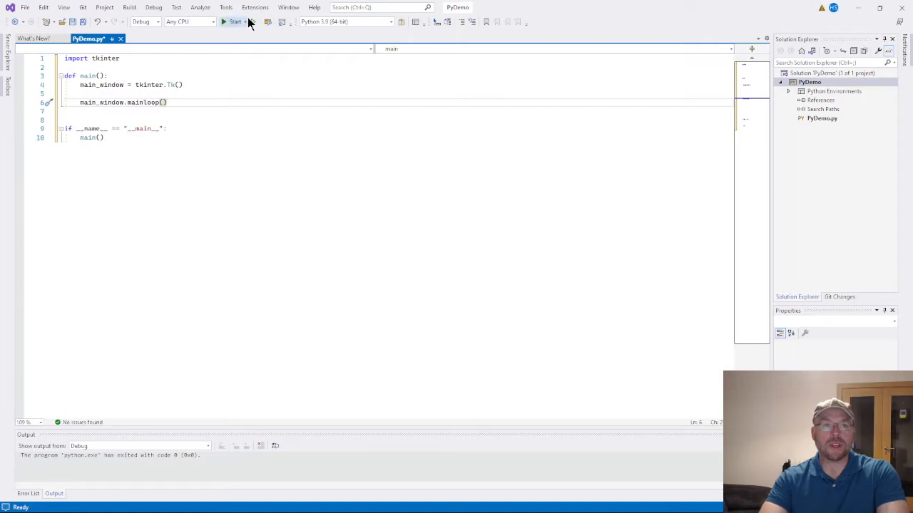
Run PyDemo.py in the debugger, then stop the session after the empty Tk window appears
{"action": "left_click", "coordinate": [231, 22]}
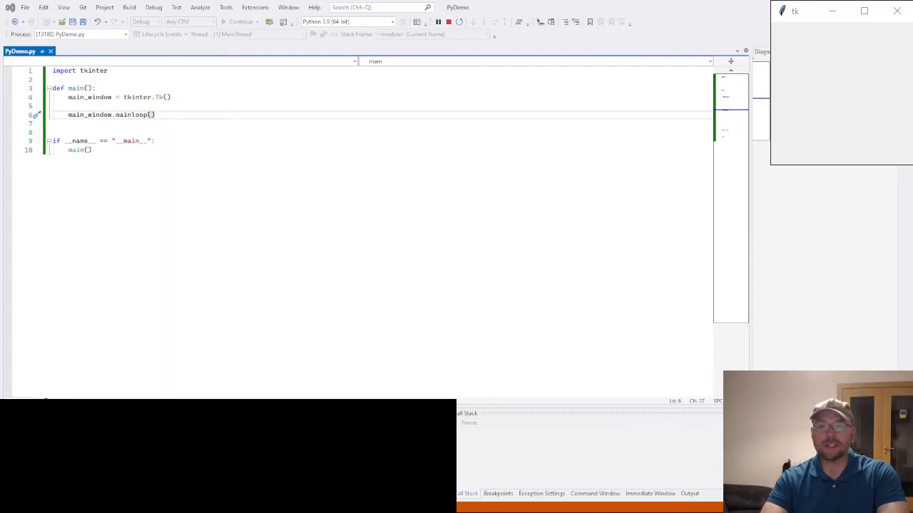
{"action": "mouse_move", "coordinate": [798, 22]}
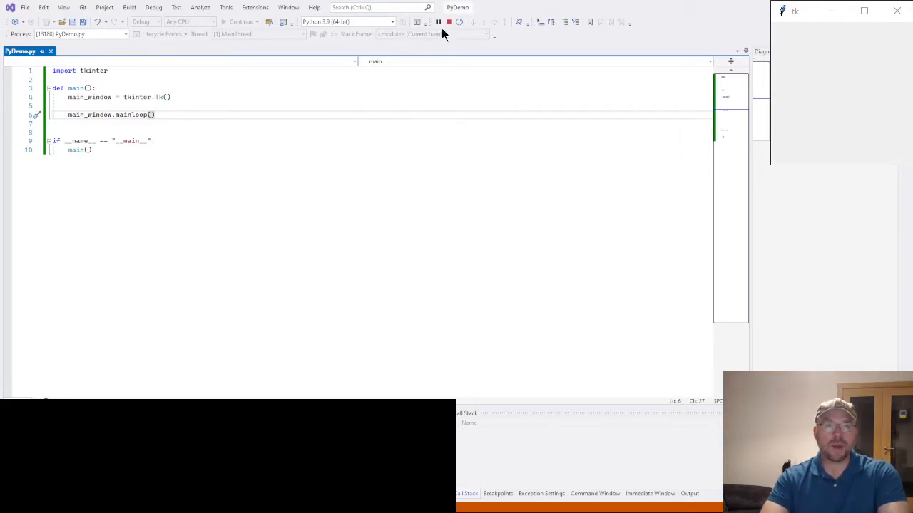
{"action": "left_click", "coordinate": [439, 21]}
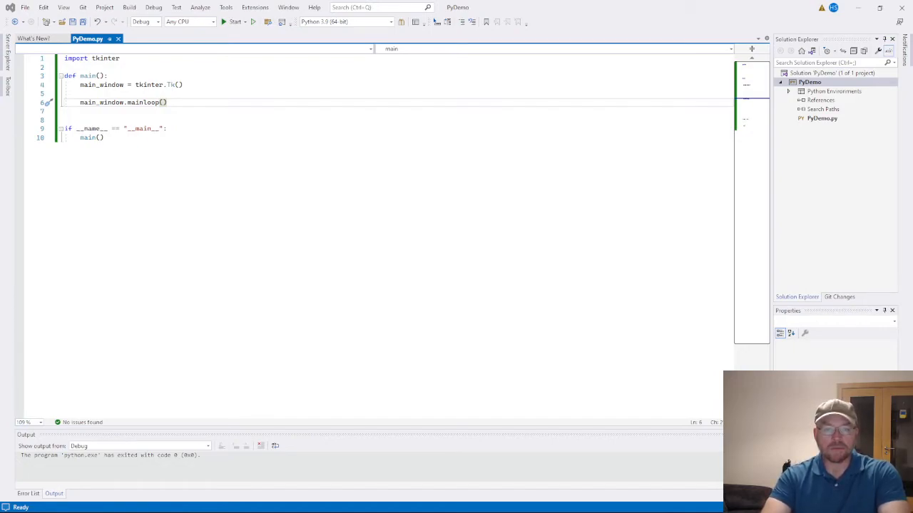
After creating the Tk window, add 'main_window.title("PyDemo")'
{"action": "left_click", "coordinate": [168, 103]}
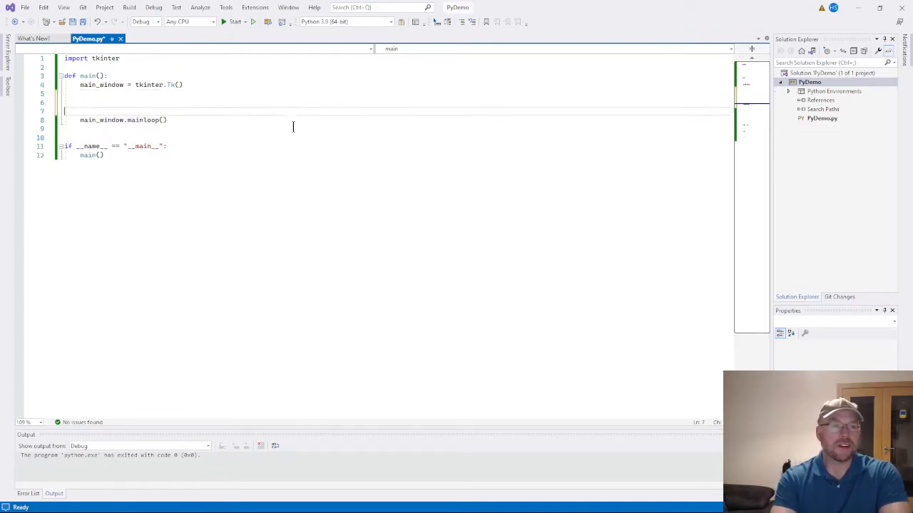
{"action": "type", "text": "main"}
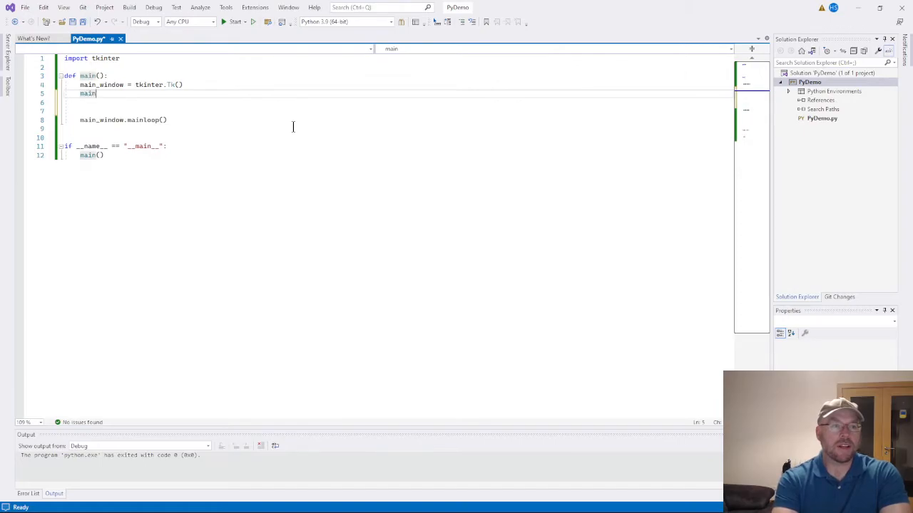
{"action": "type", "text": "_window.title('My GUI"}
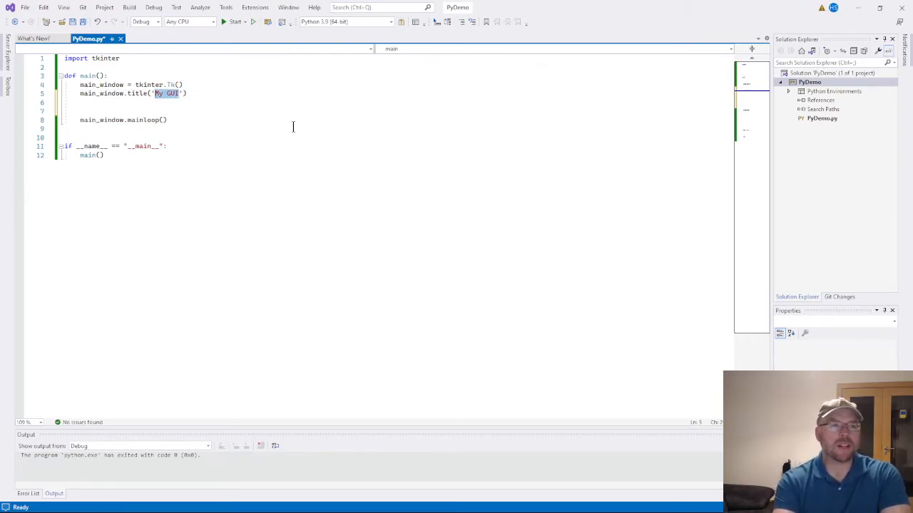
{"action": "type", "text": "PyDemo"}
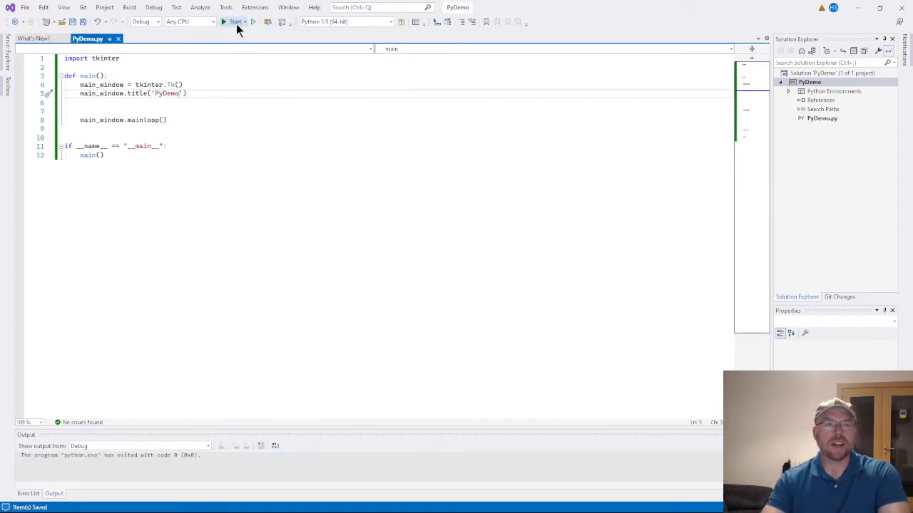
{"action": "left_click", "coordinate": [228, 21]}
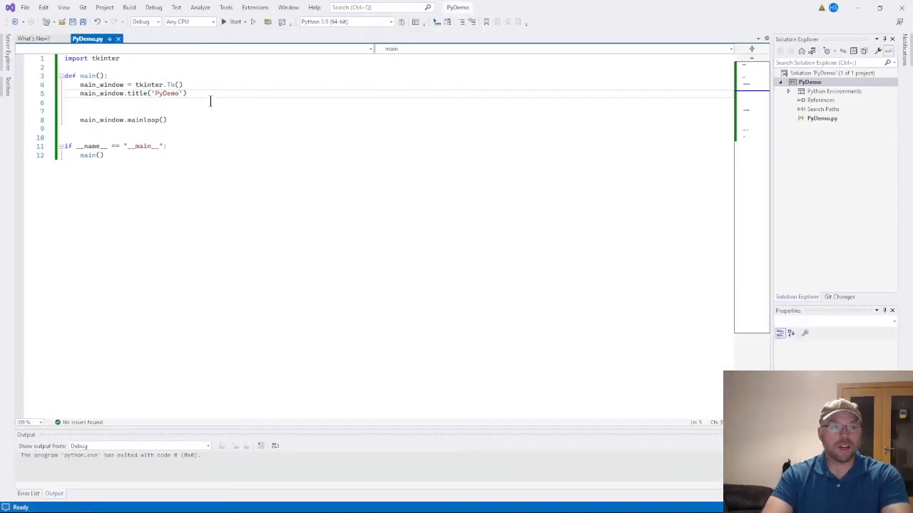
Add 'label = tkinter.Label(main_window, text="Hello, world!")' below the title line
{"action": "key", "text": "Enter"}
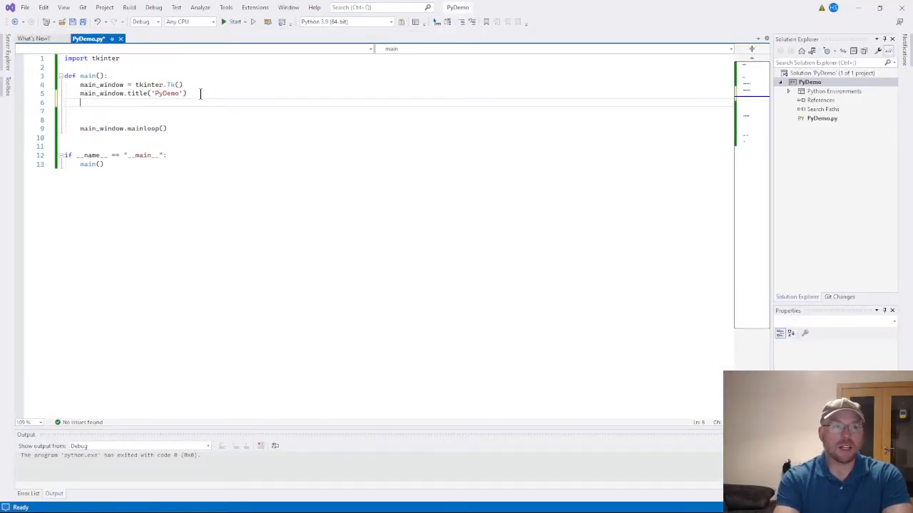
{"action": "type", "text": "label ="}
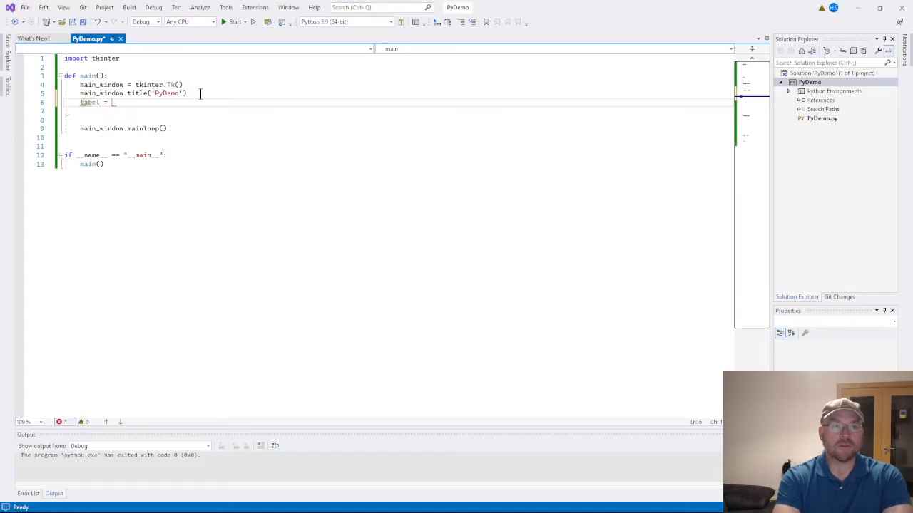
{"action": "type", "text": "tkinter"}
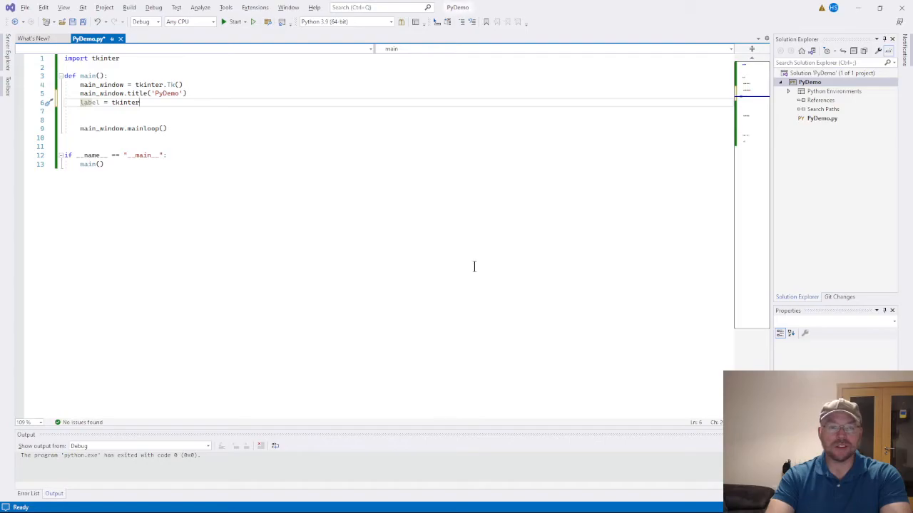
{"action": "type", "text": ".La"}
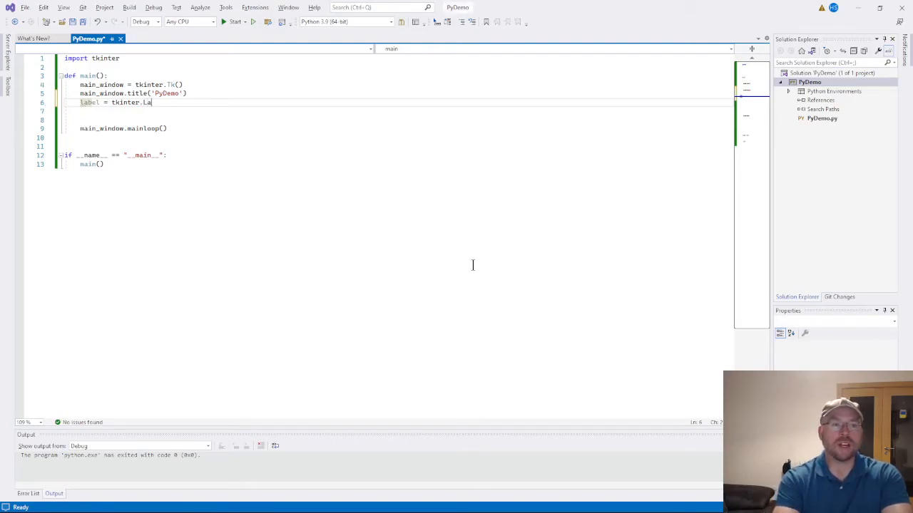
{"action": "type", "text": "bel()"}
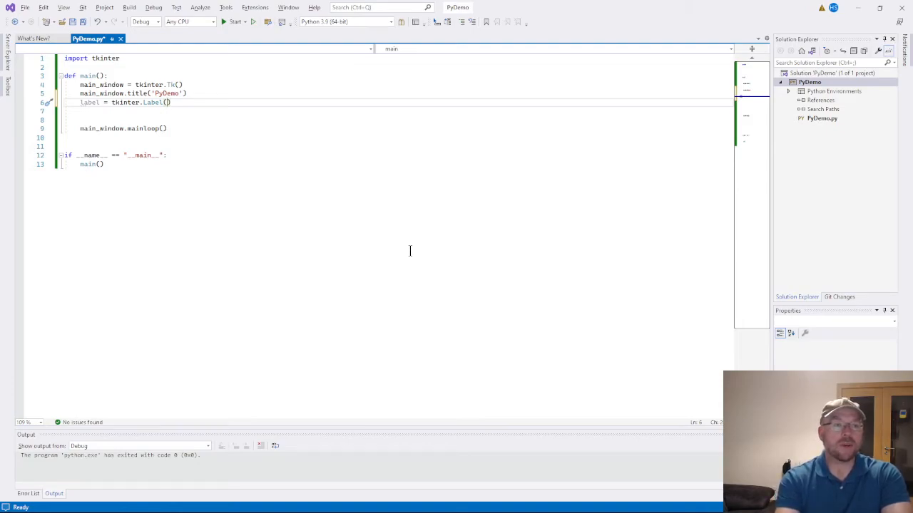
{"action": "type", "text": "main_window, text='"}
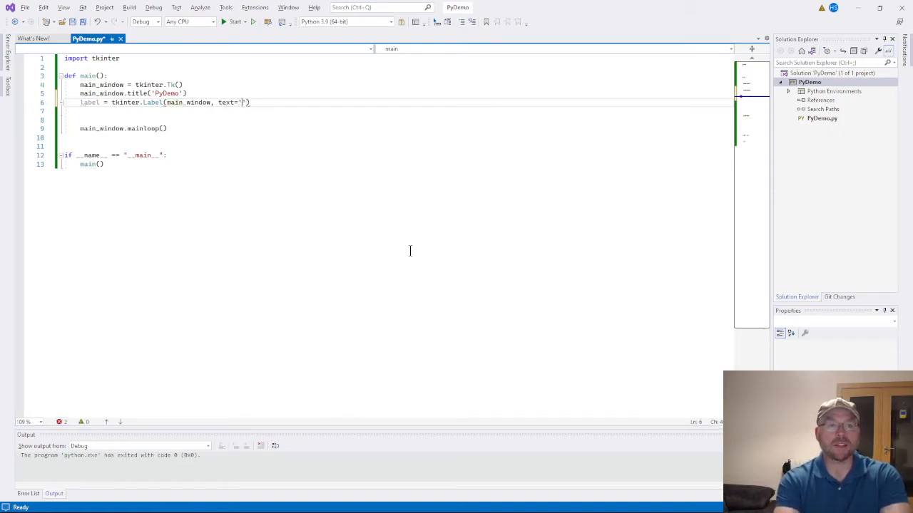
{"action": "type", "text": "Hello, w"}
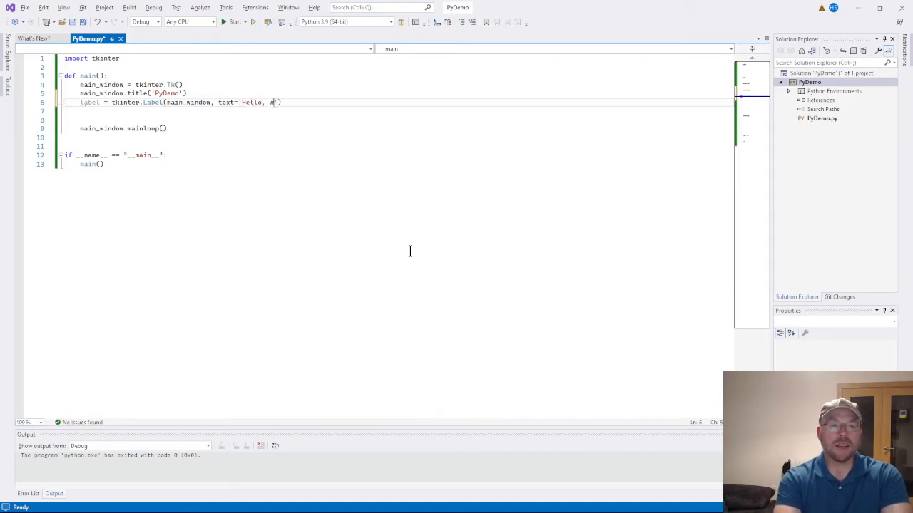
{"action": "type", "text": "orld!"}
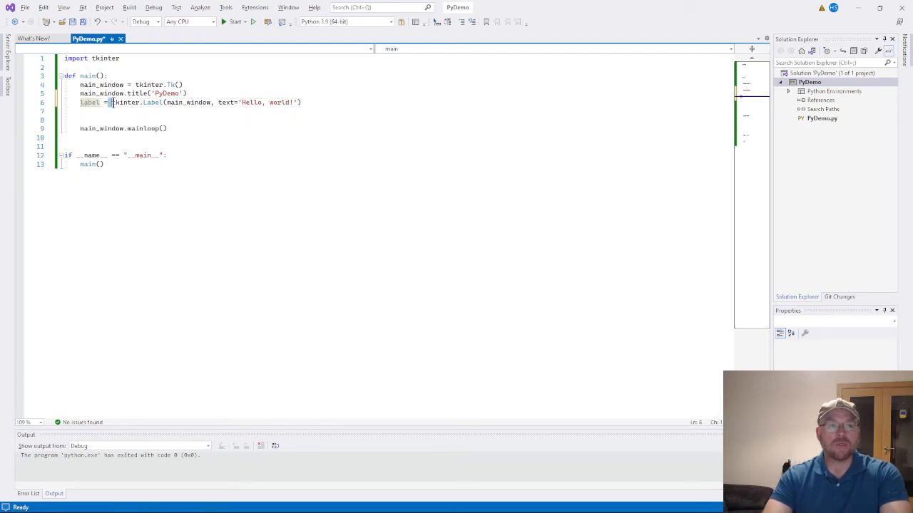
Add 'label.pack()' and run the updated script in the debugger
{"action": "left_click_drag", "start_coordinate": [112, 103], "coordinate": [302, 103]}
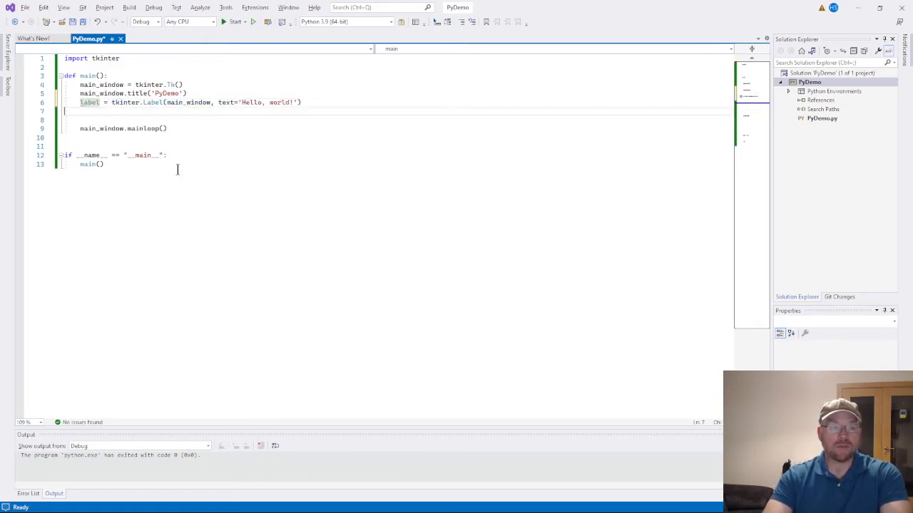
{"action": "type", "text": "label"}
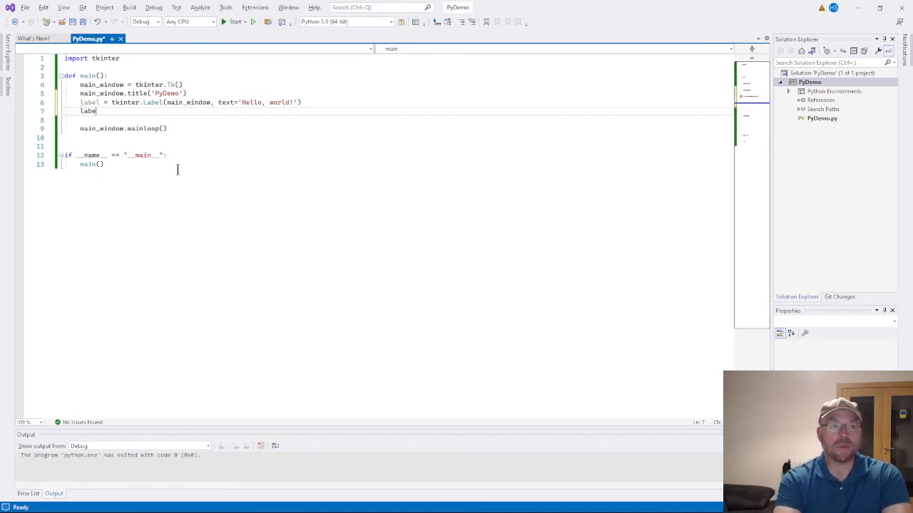
{"action": "type", "text": ".p"}
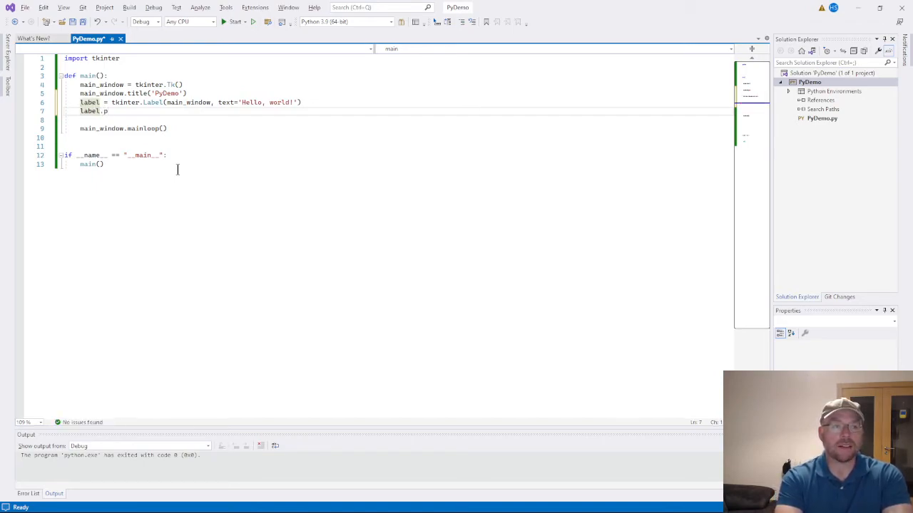
{"action": "type", "text": "ack()"}
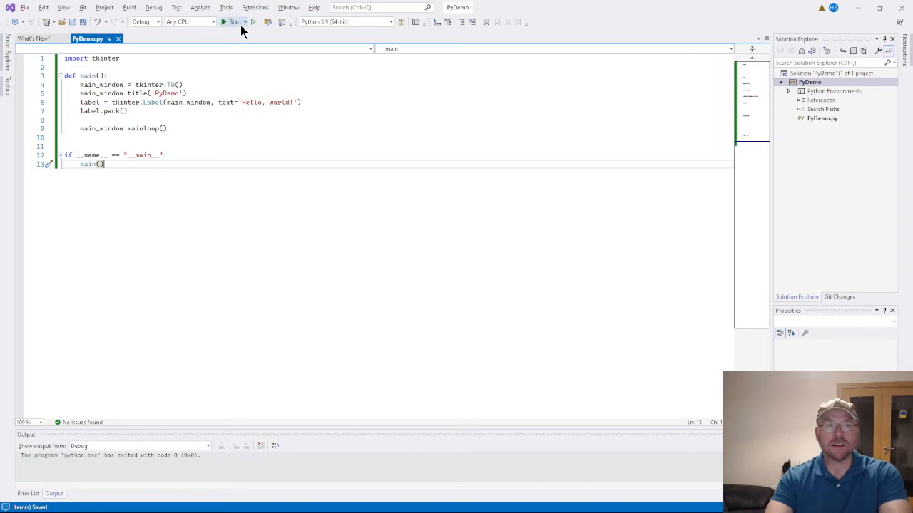
{"action": "left_click", "coordinate": [230, 21]}
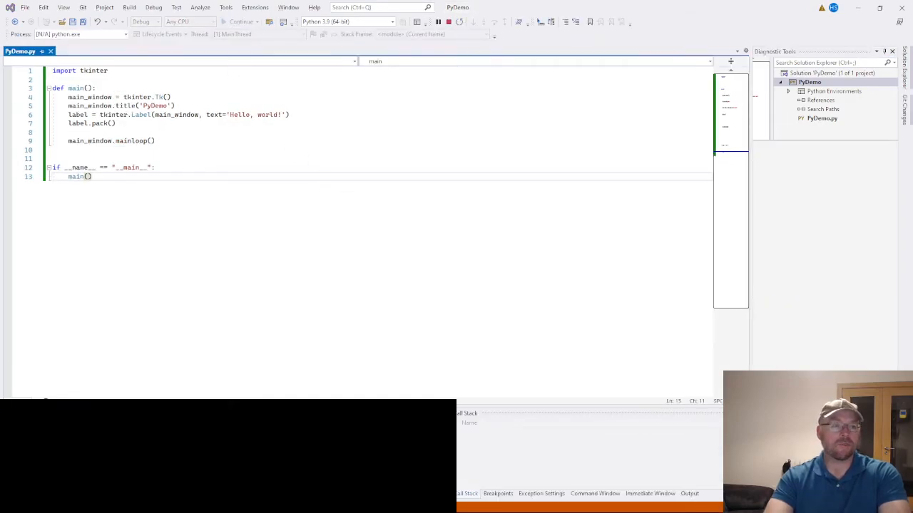